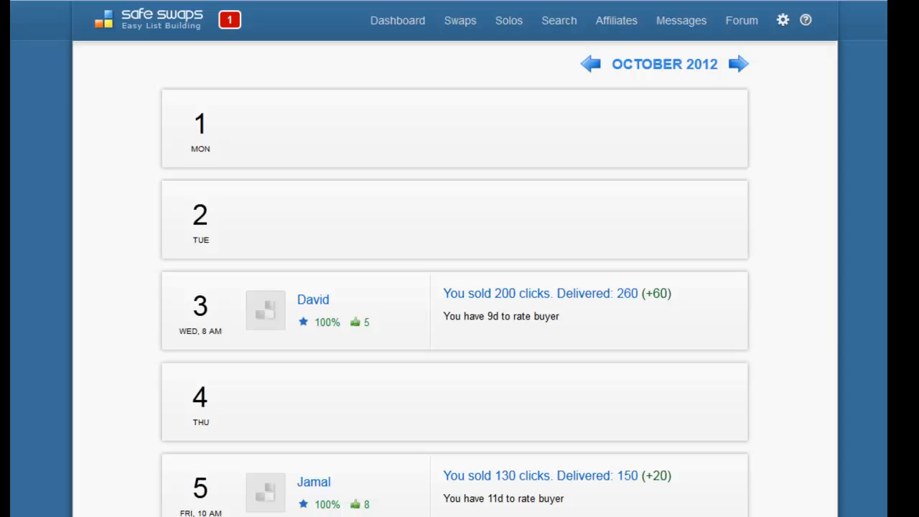
pyautogui.moveTo(72, 99)
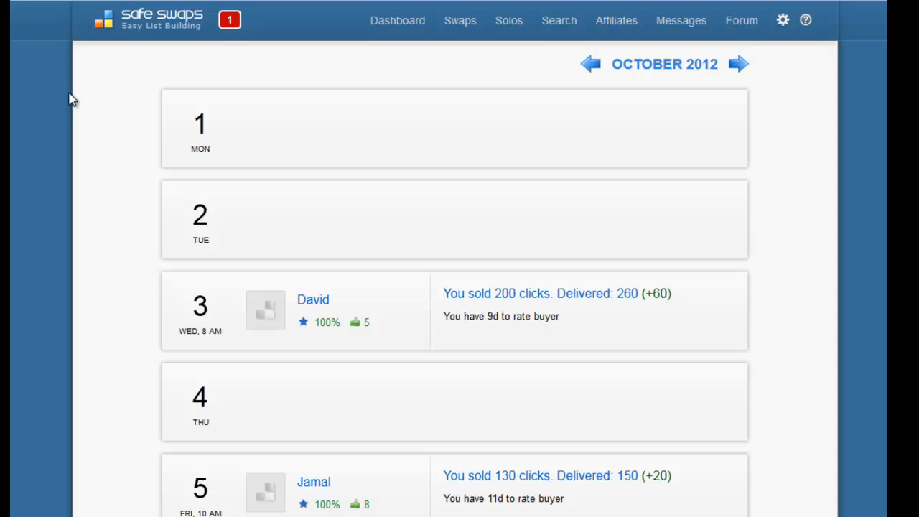
# Reveal the Swaps menu with ad swap and solo mailing click-range options.
pyautogui.click(558, 20)
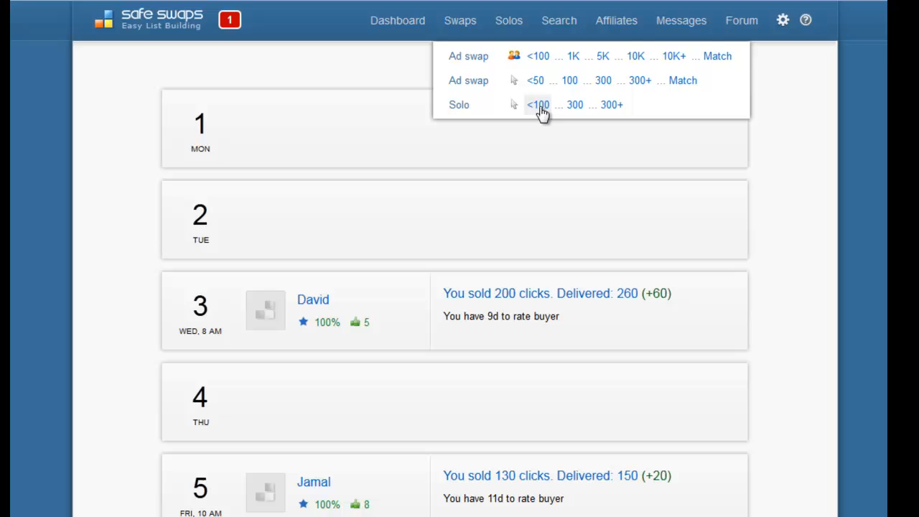
pyautogui.moveTo(573, 105)
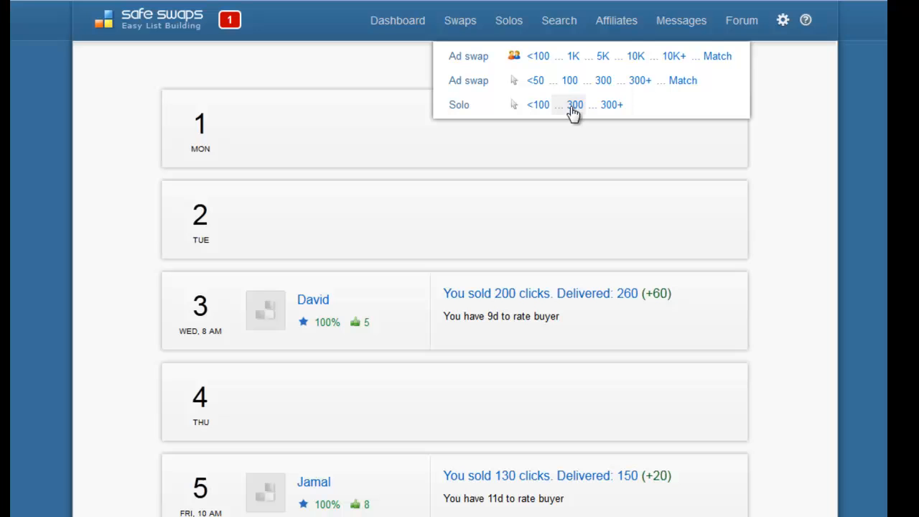
pyautogui.moveTo(609, 105)
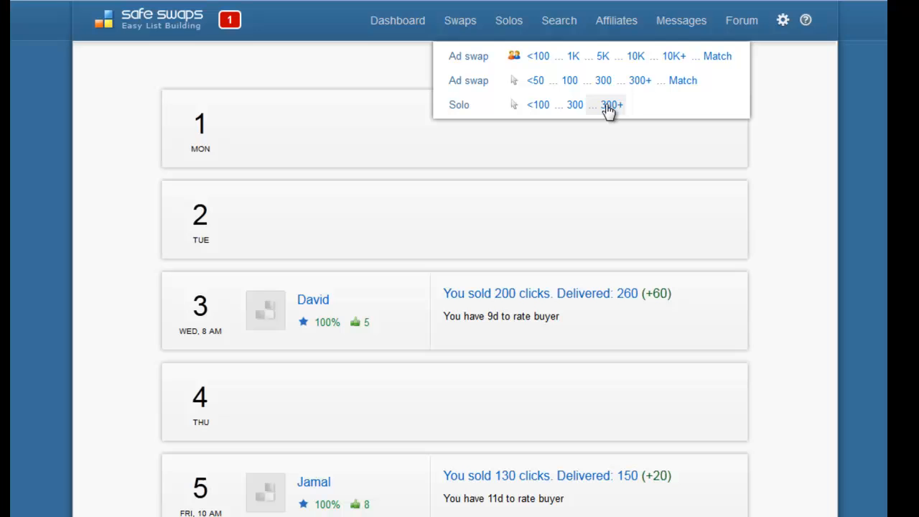
pyautogui.moveTo(494, 71)
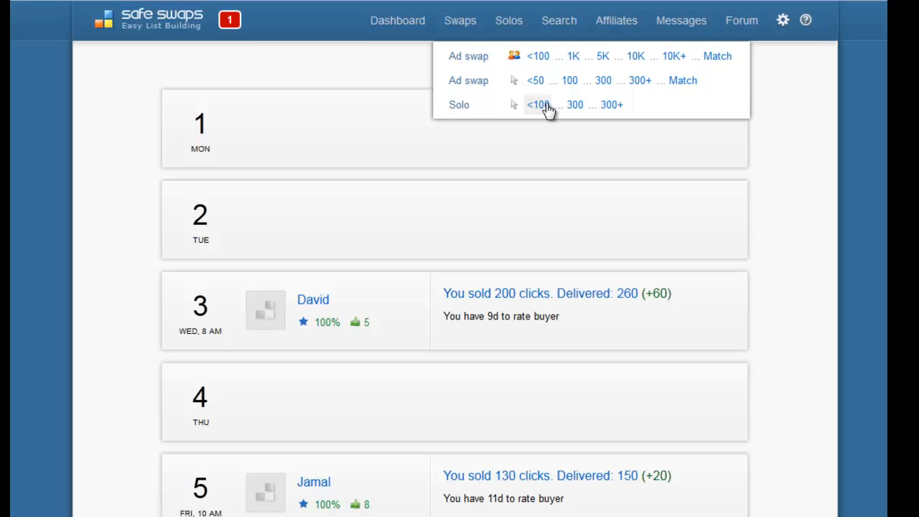
pyautogui.moveTo(549, 106)
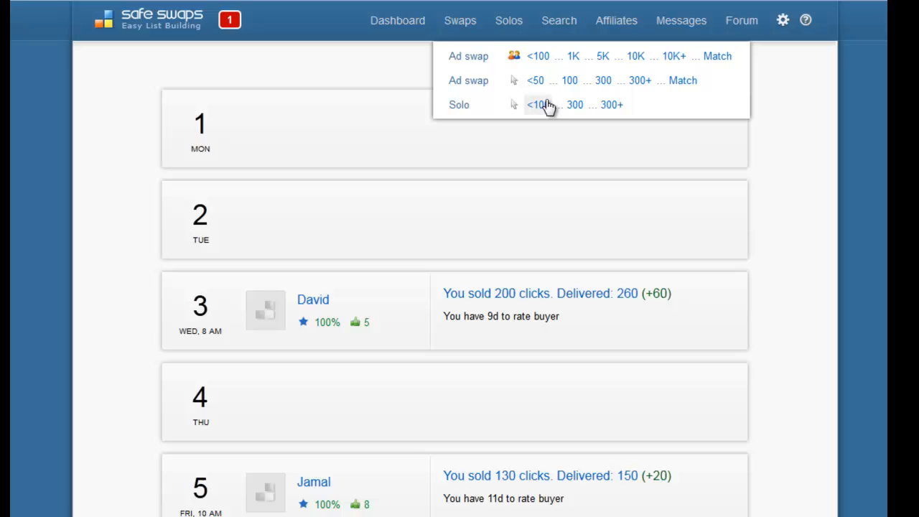
# Show the Solo Mailings list of sellers offering up to 100 clicks.
pyautogui.click(537, 103)
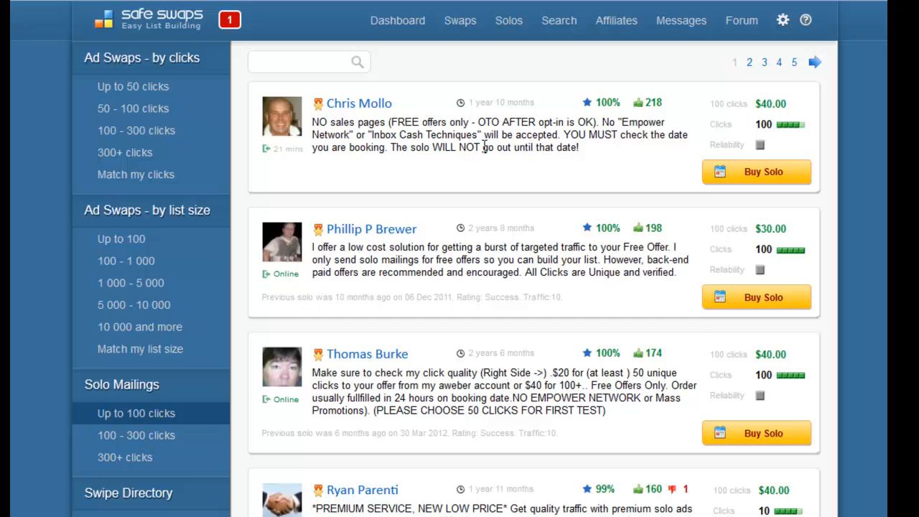
pyautogui.moveTo(751, 69)
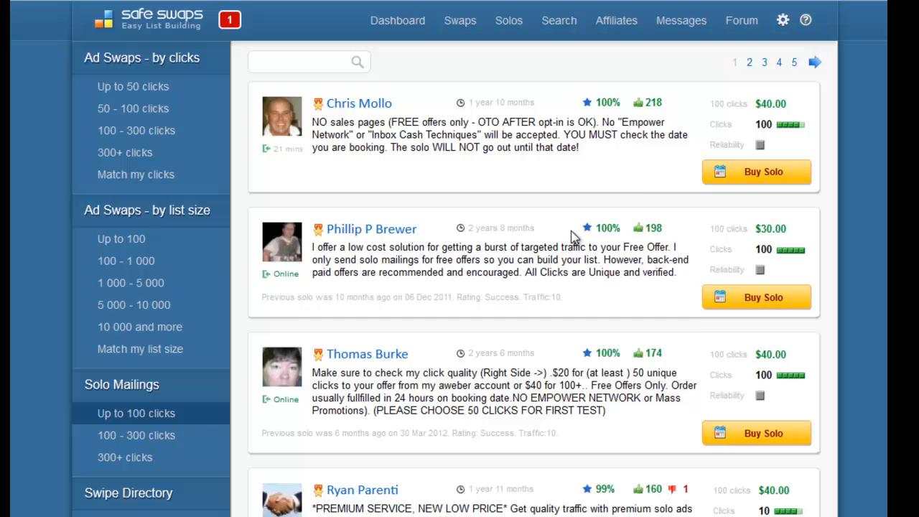
pyautogui.moveTo(682, 120)
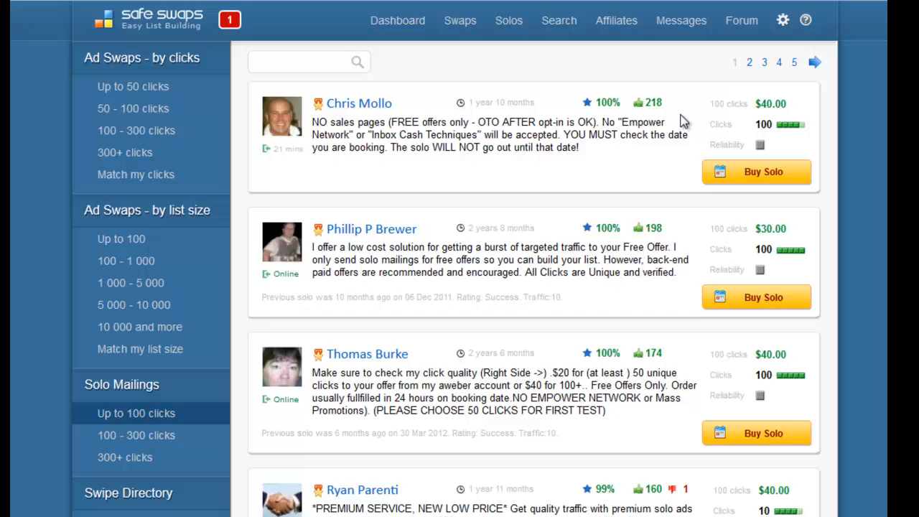
pyautogui.moveTo(583, 155)
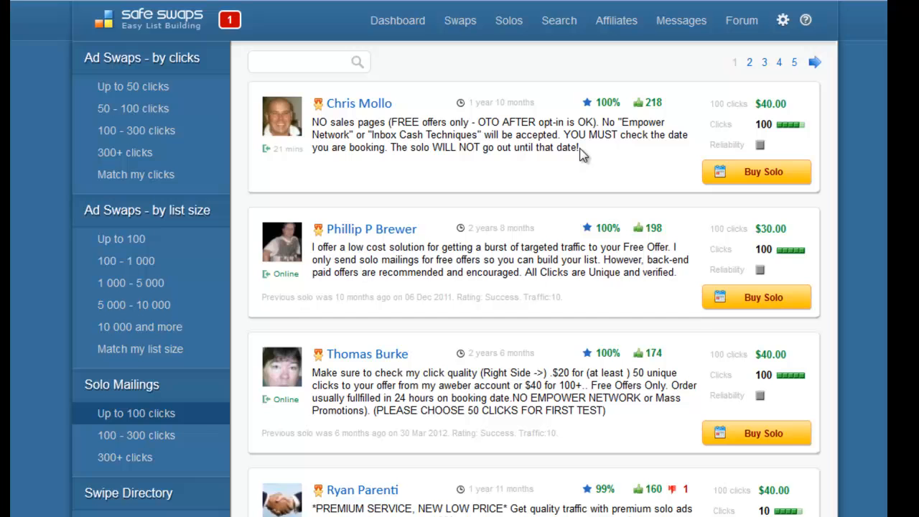
pyautogui.moveTo(391, 152)
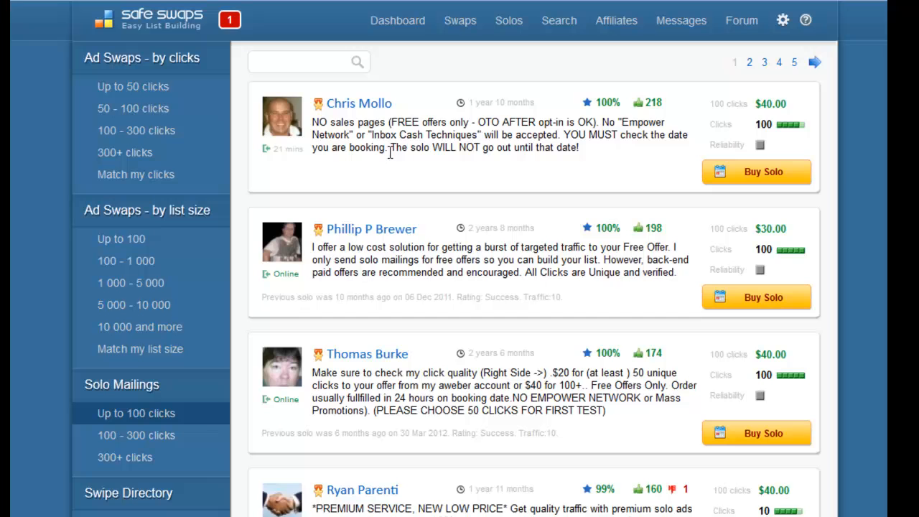
pyautogui.moveTo(359, 104)
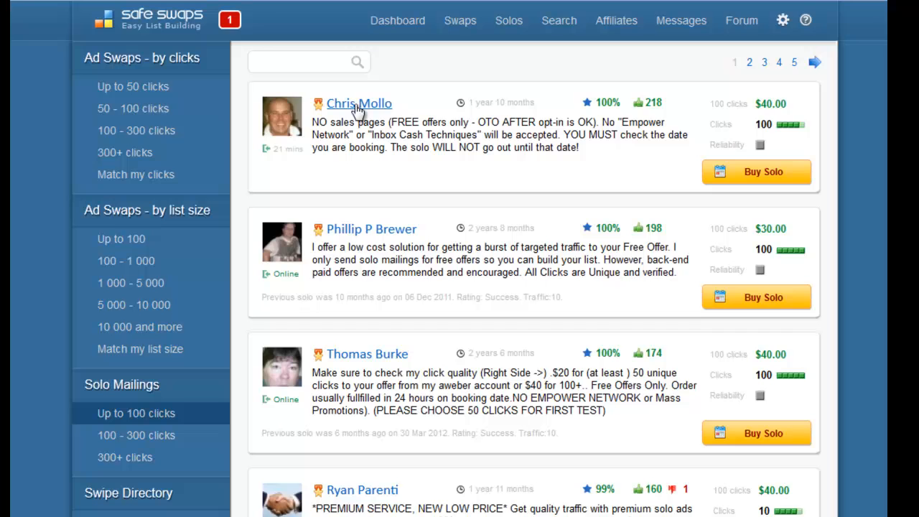
# View the first seller's profile and his Solo Seller reviews from buyers.
pyautogui.click(359, 103)
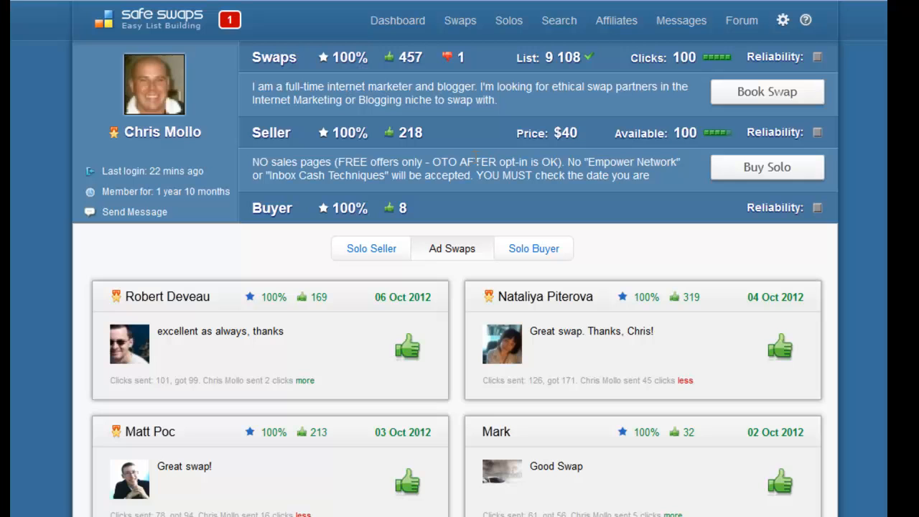
pyautogui.moveTo(334, 335)
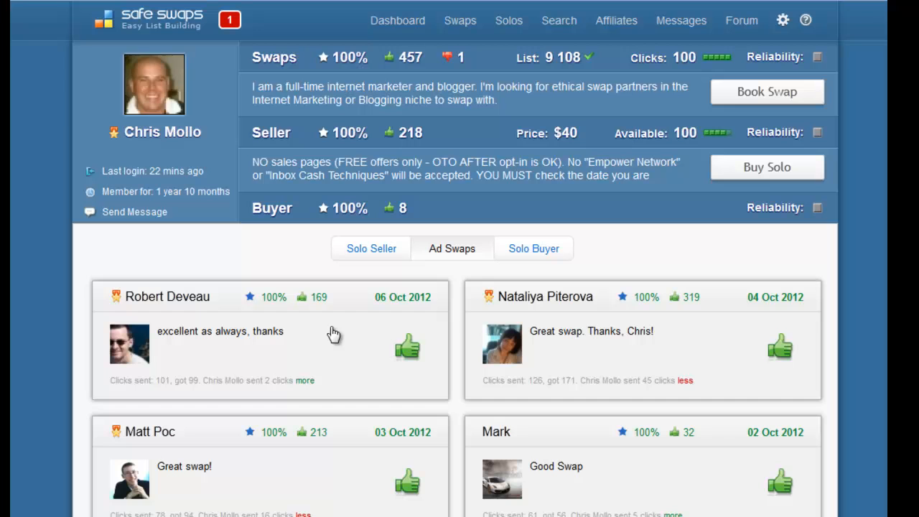
pyautogui.click(370, 249)
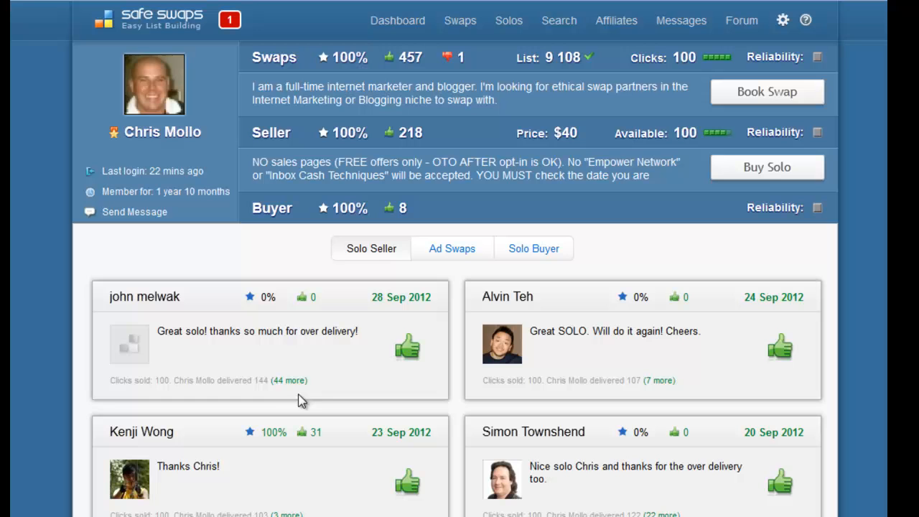
pyautogui.scroll(-3)
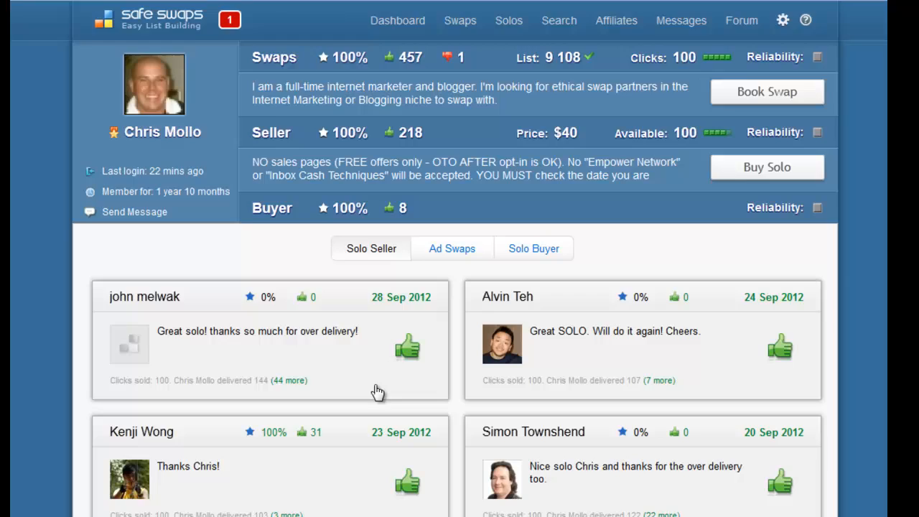
pyautogui.scroll(-3)
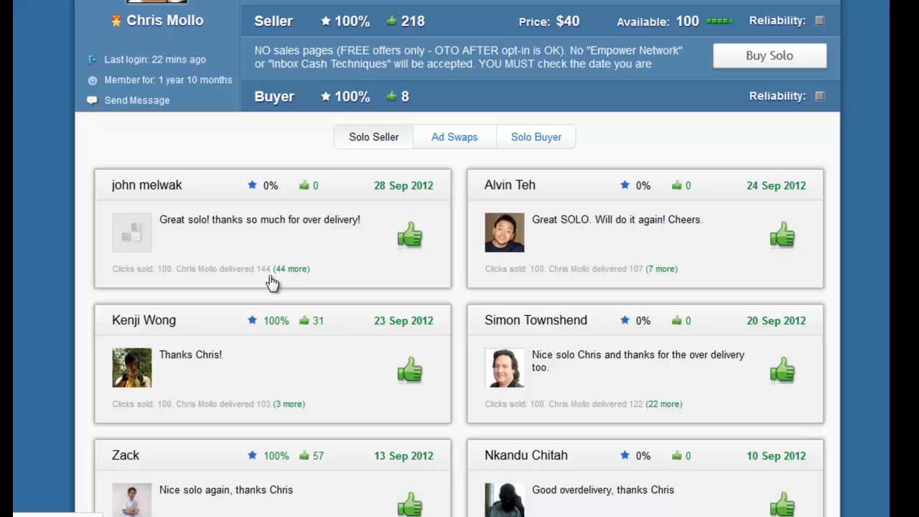
pyautogui.moveTo(325, 272)
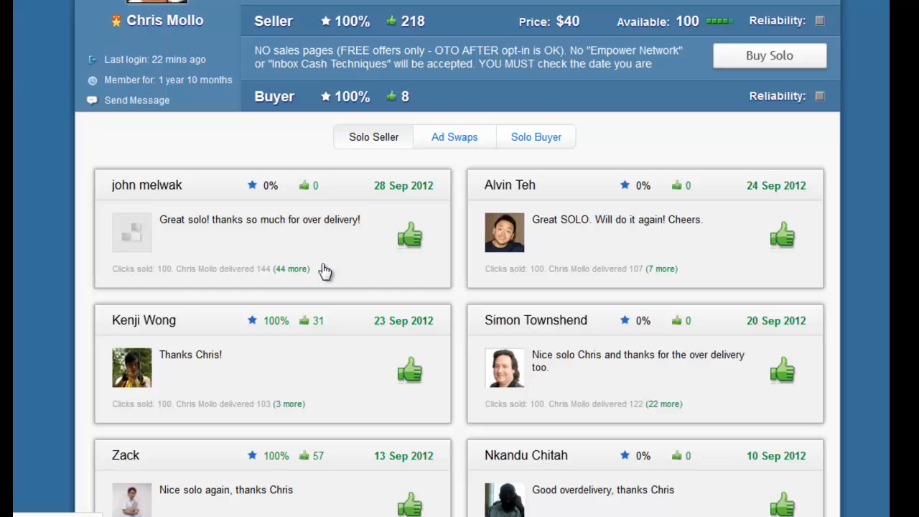
pyautogui.scroll(-3)
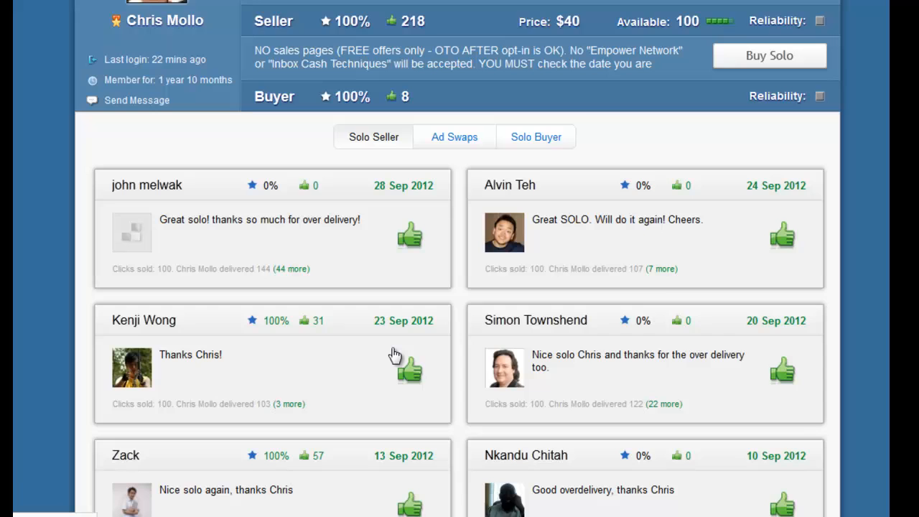
pyautogui.scroll(-3)
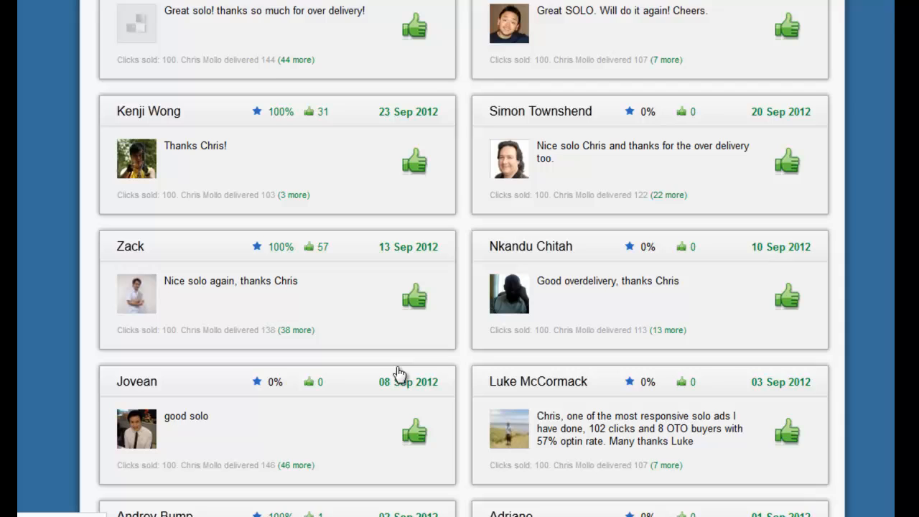
pyautogui.scroll(-3)
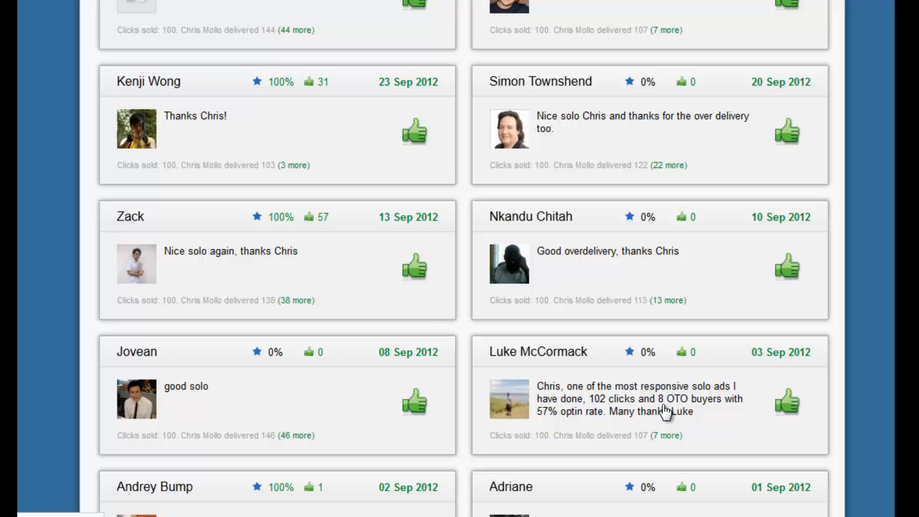
pyautogui.moveTo(583, 425)
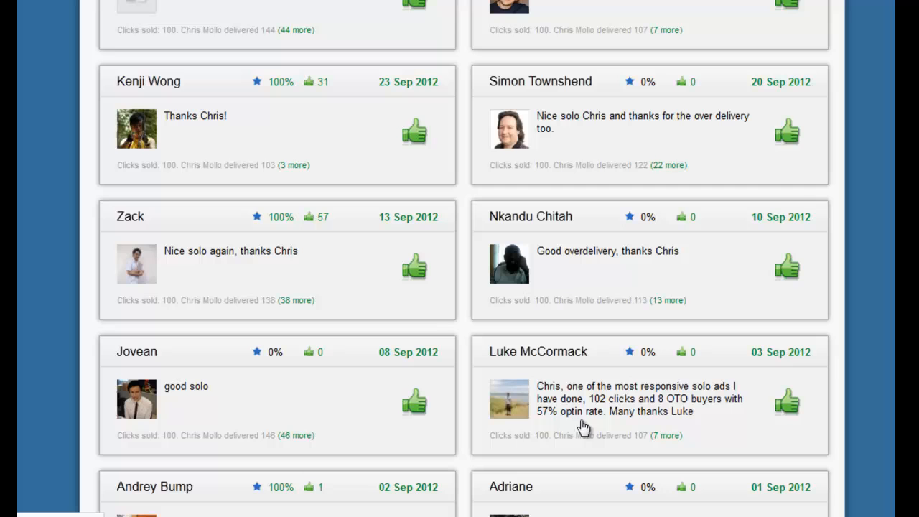
pyautogui.scroll(-3)
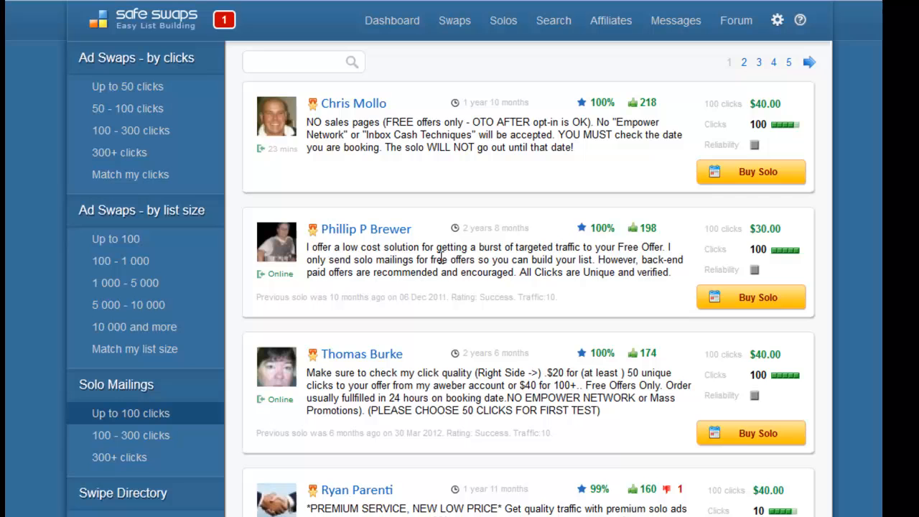
pyautogui.moveTo(709, 104)
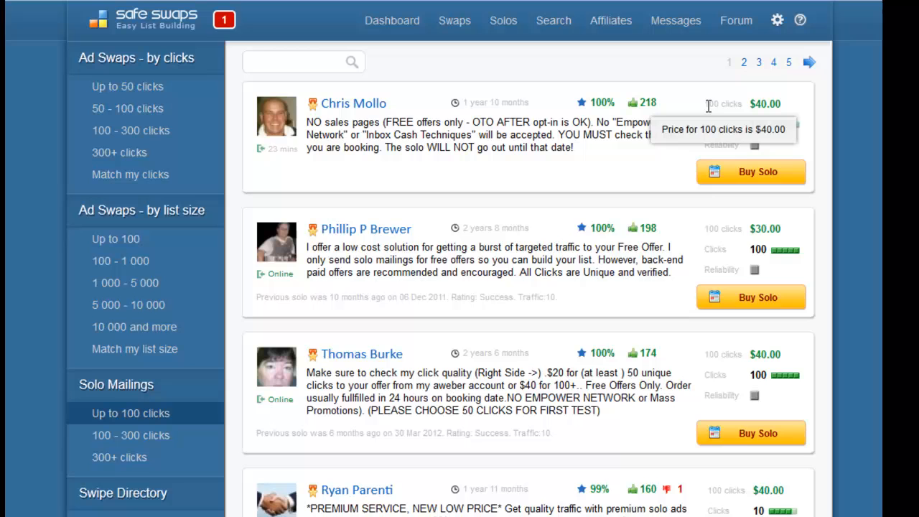
pyautogui.moveTo(749, 112)
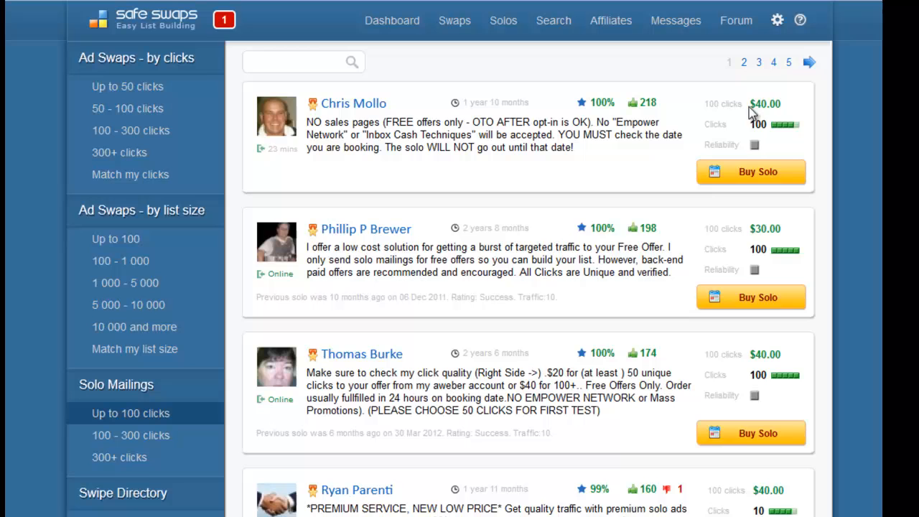
pyautogui.moveTo(764, 228)
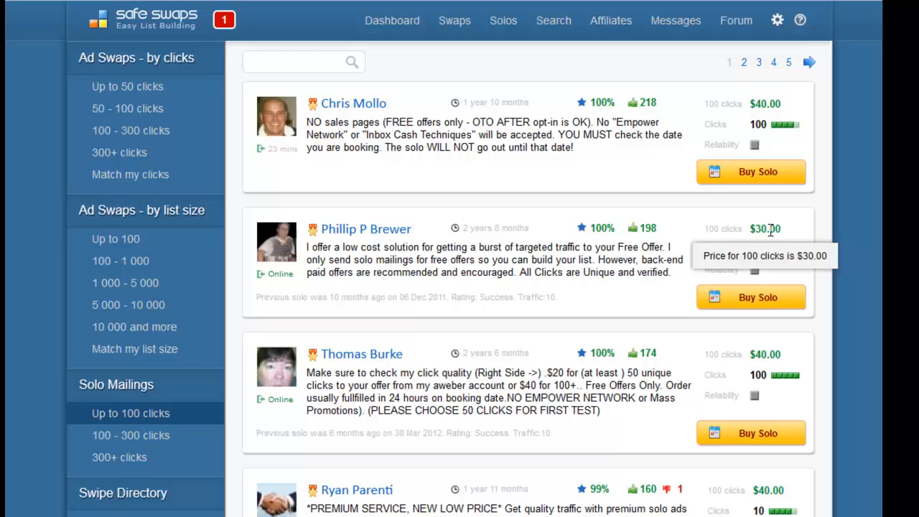
pyautogui.moveTo(764, 103)
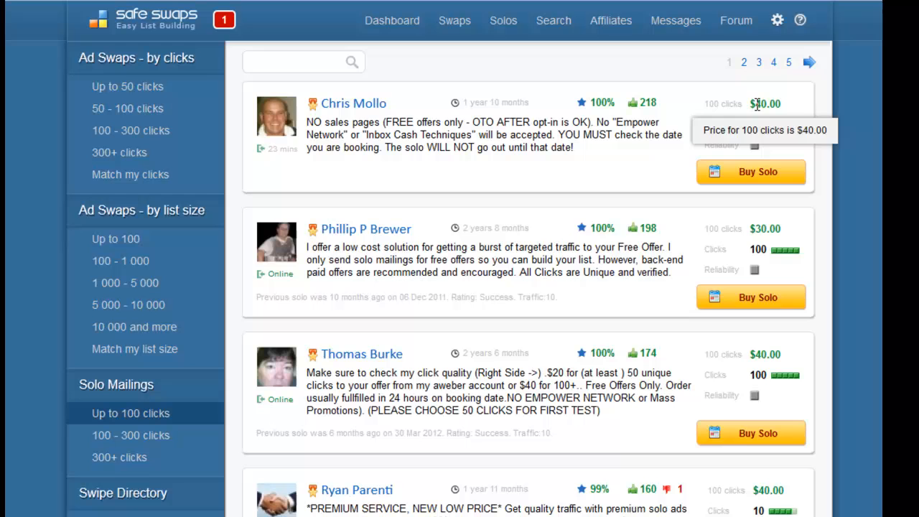
pyautogui.moveTo(790, 129)
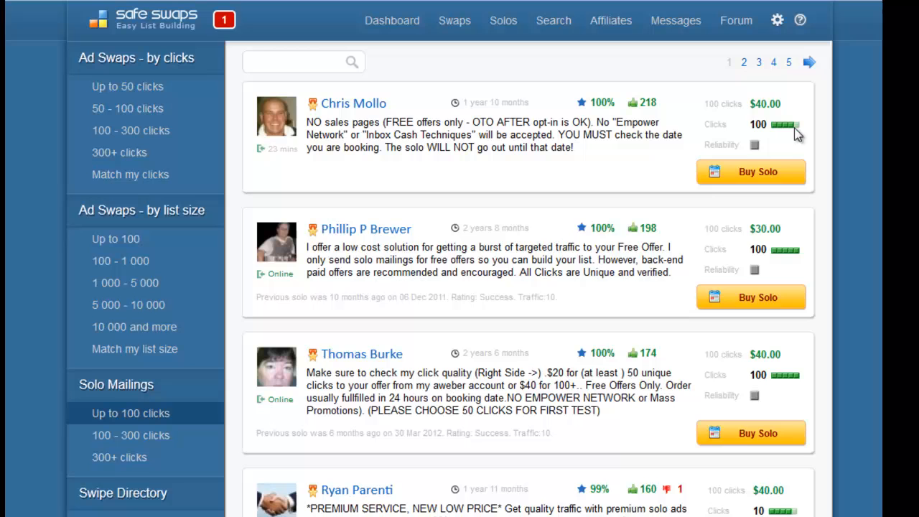
pyautogui.moveTo(778, 128)
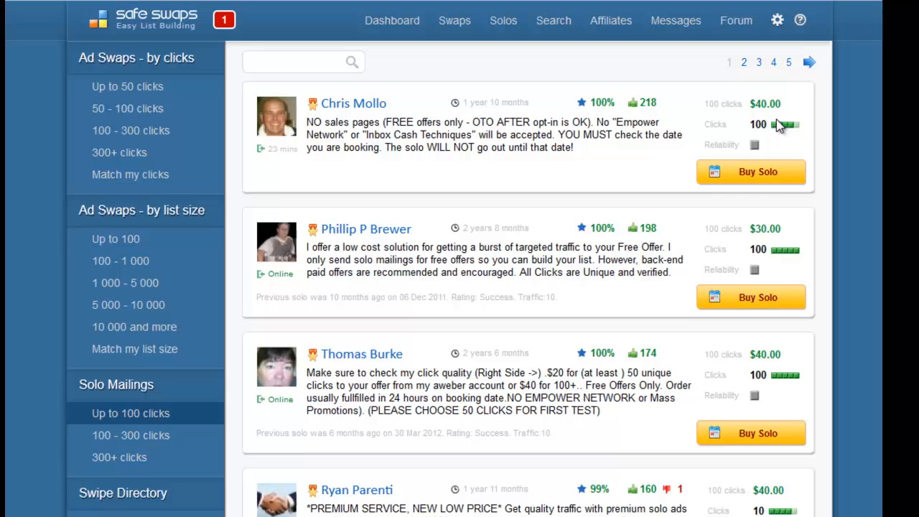
pyautogui.moveTo(781, 257)
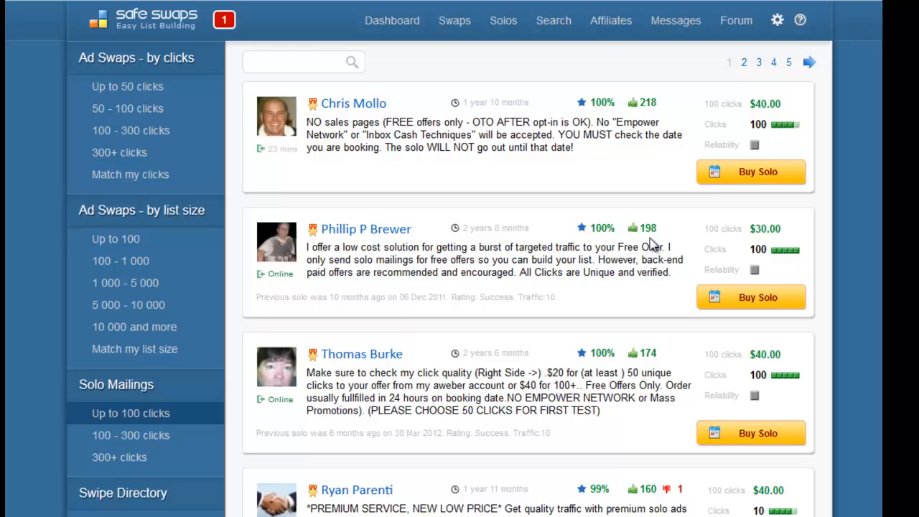
pyautogui.moveTo(615, 301)
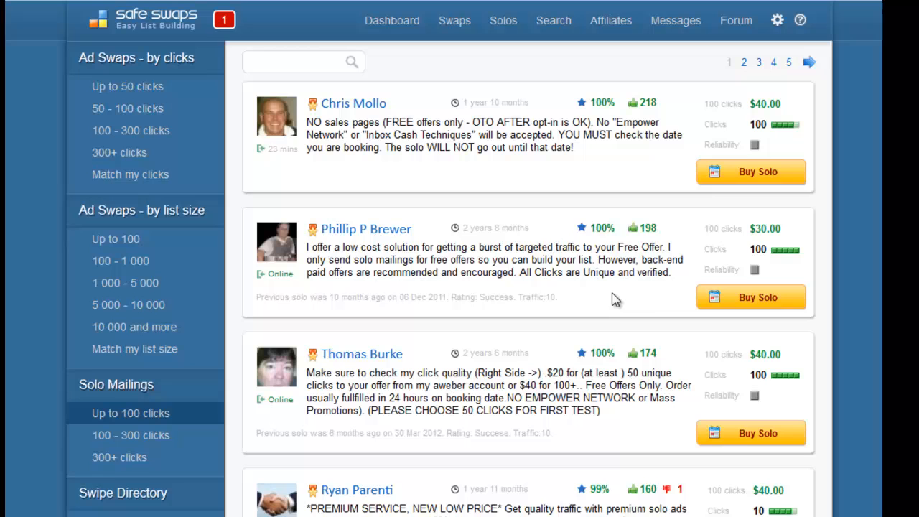
pyautogui.moveTo(546, 425)
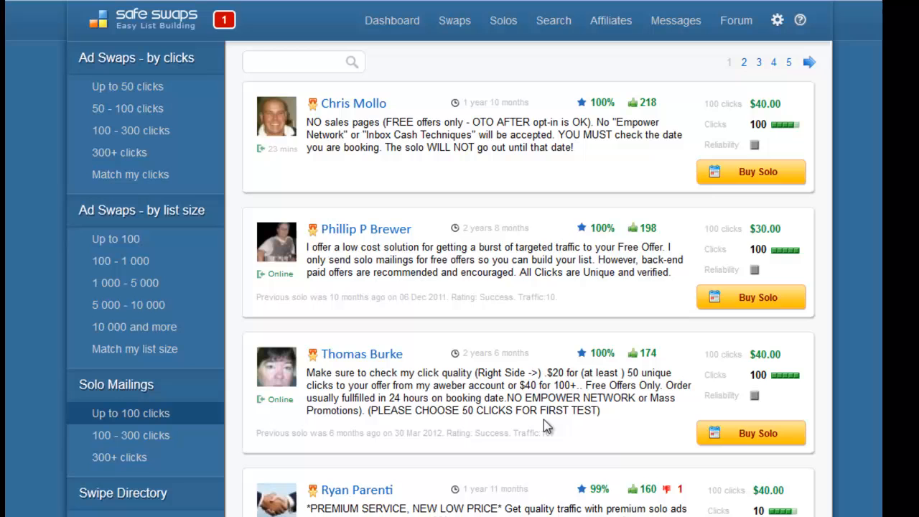
pyautogui.moveTo(701, 235)
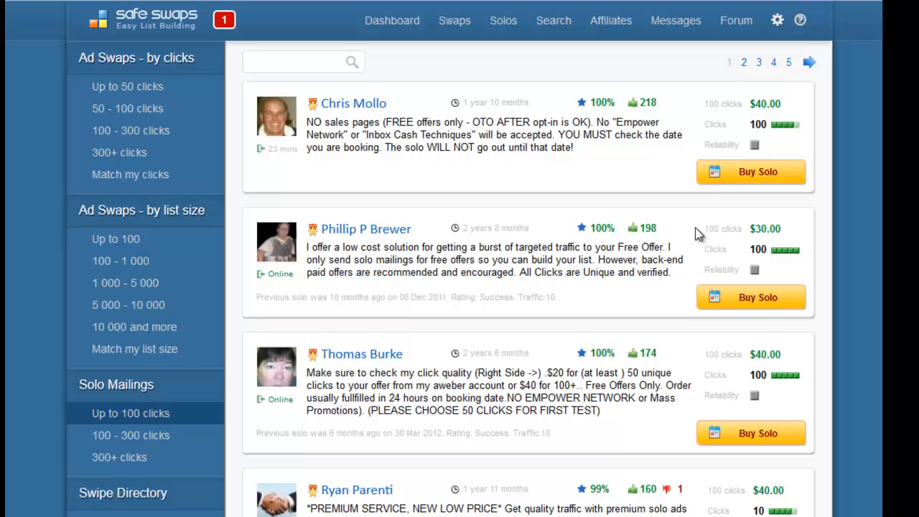
# Start booking the first seller's 100-click solo at $40 via Buy Solo.
pyautogui.click(752, 172)
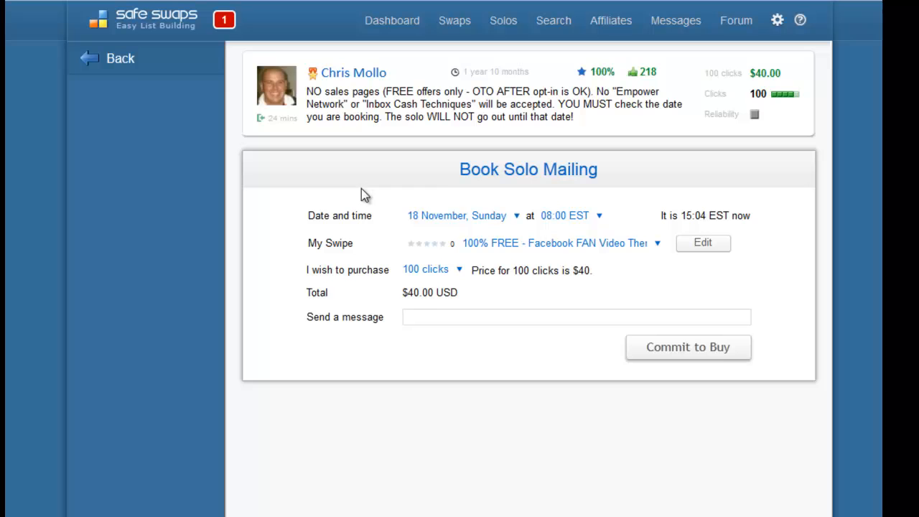
pyautogui.moveTo(307, 264)
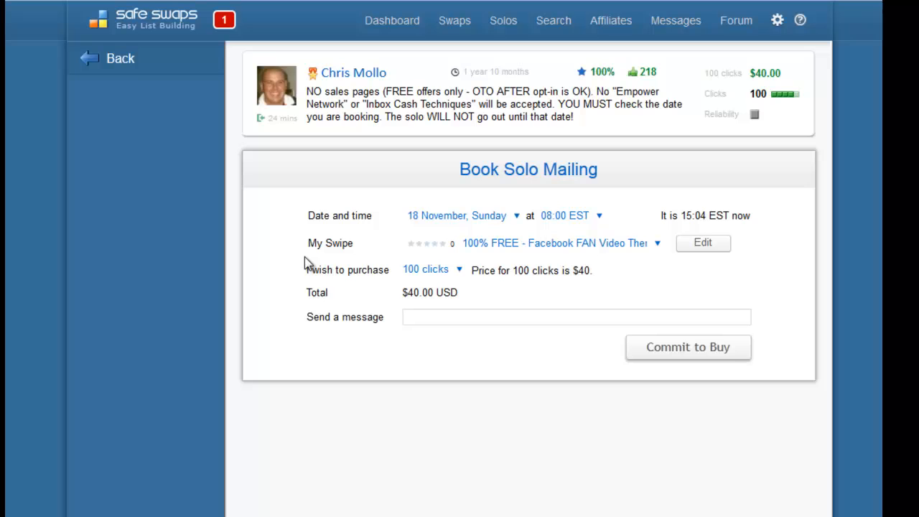
pyautogui.moveTo(336, 270)
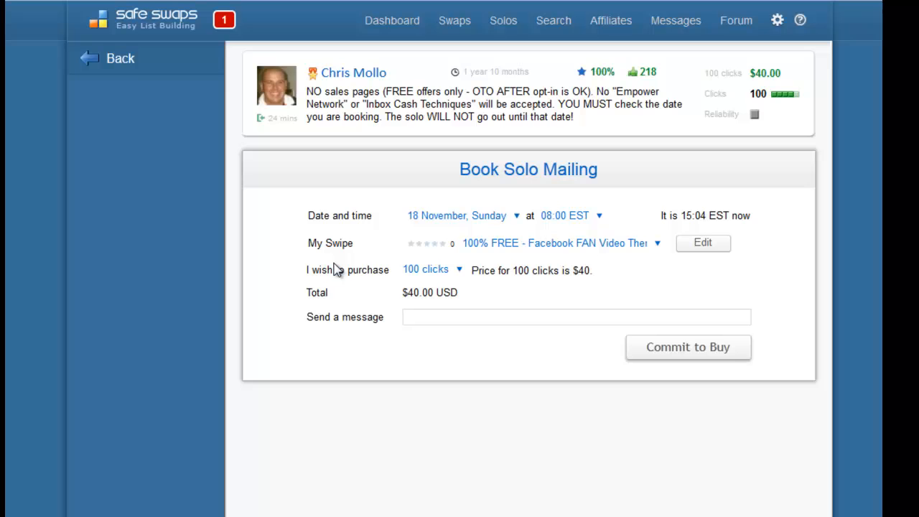
pyautogui.moveTo(689, 273)
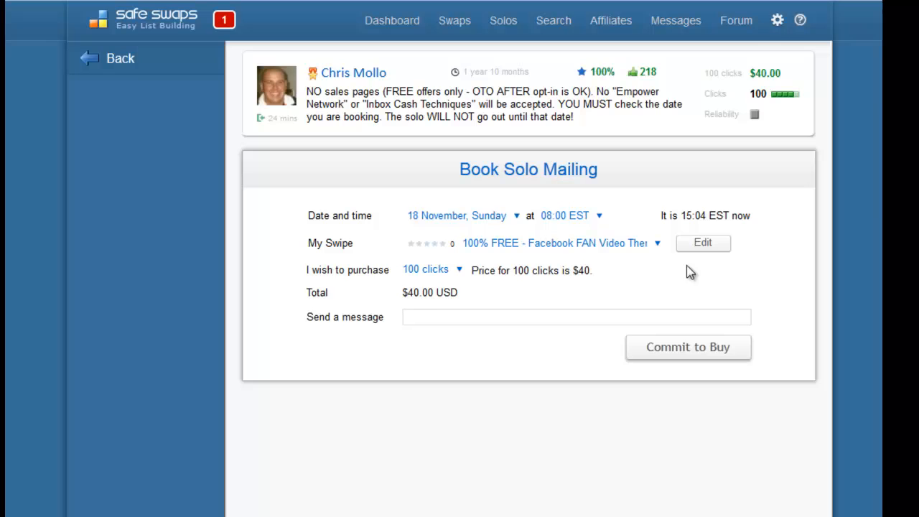
pyautogui.click(702, 243)
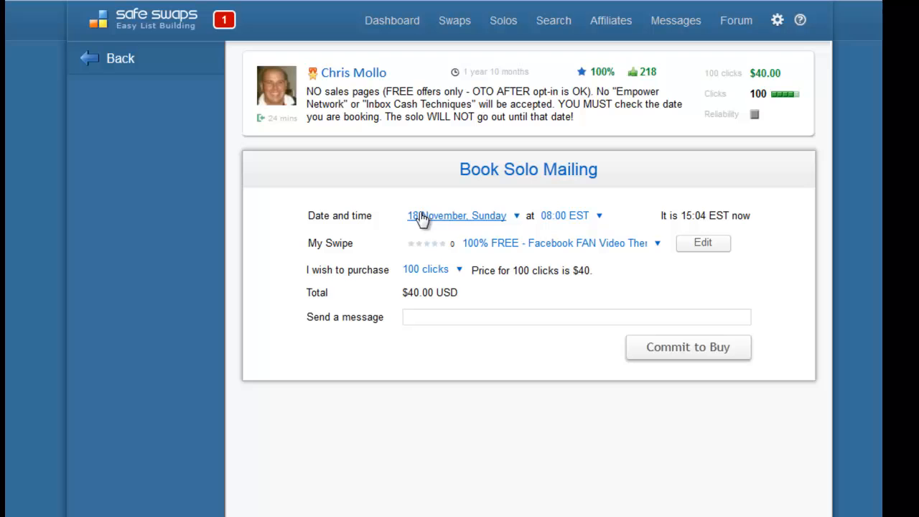
pyautogui.click(463, 216)
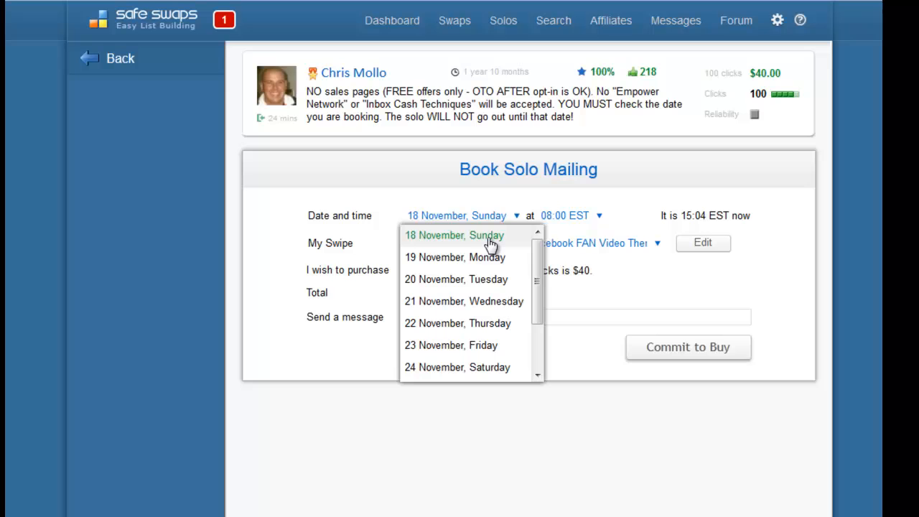
pyautogui.click(454, 236)
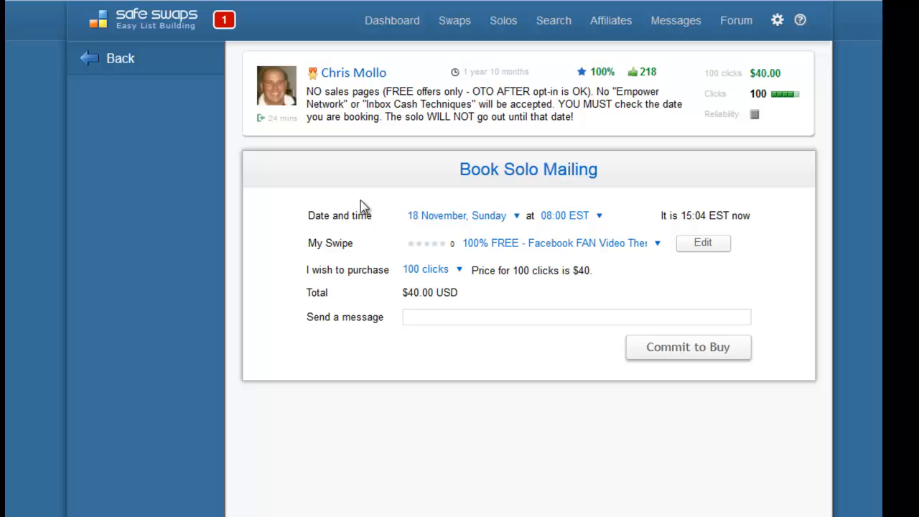
pyautogui.click(462, 215)
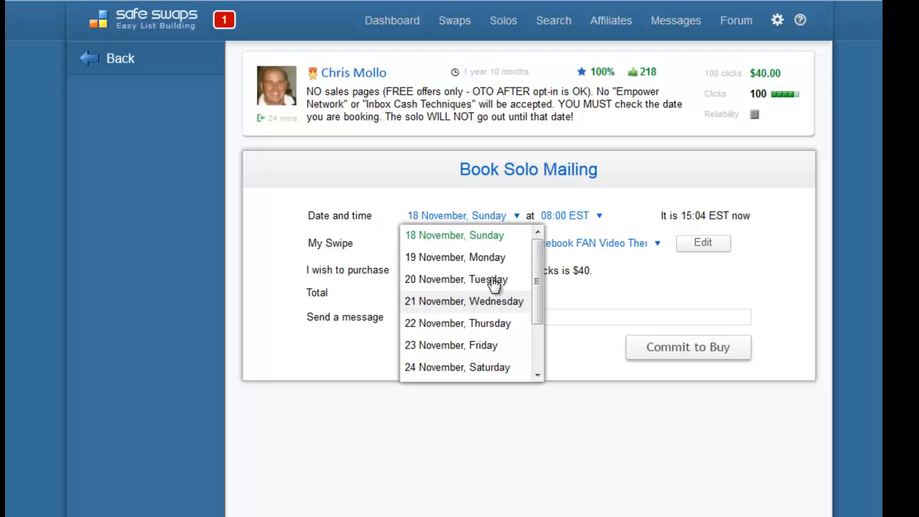
pyautogui.click(454, 235)
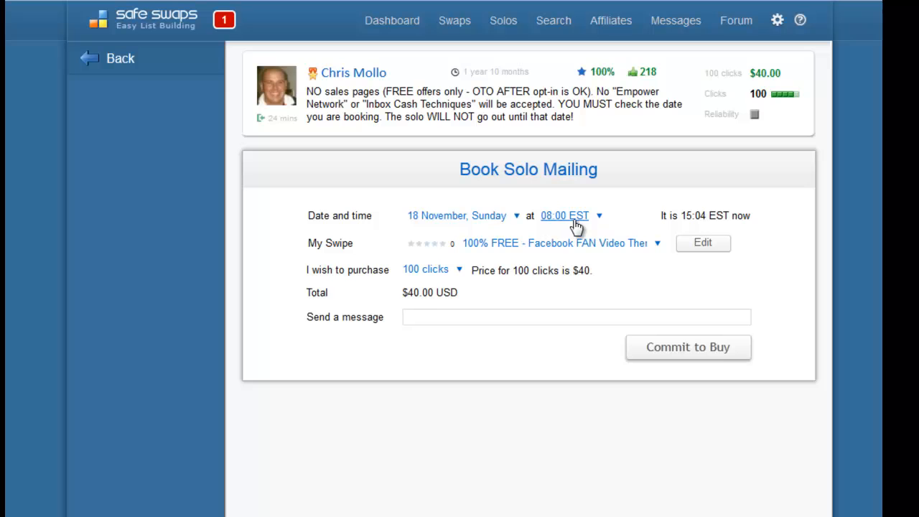
pyautogui.moveTo(557, 221)
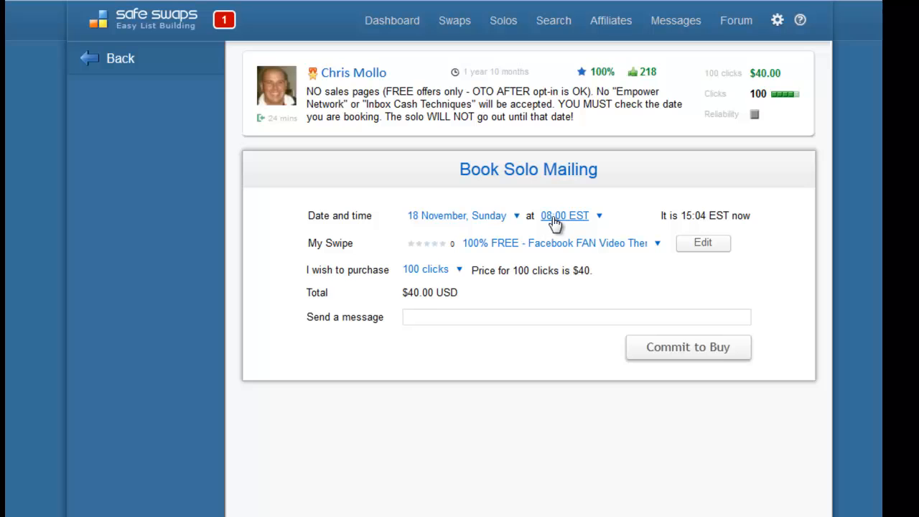
pyautogui.moveTo(339, 295)
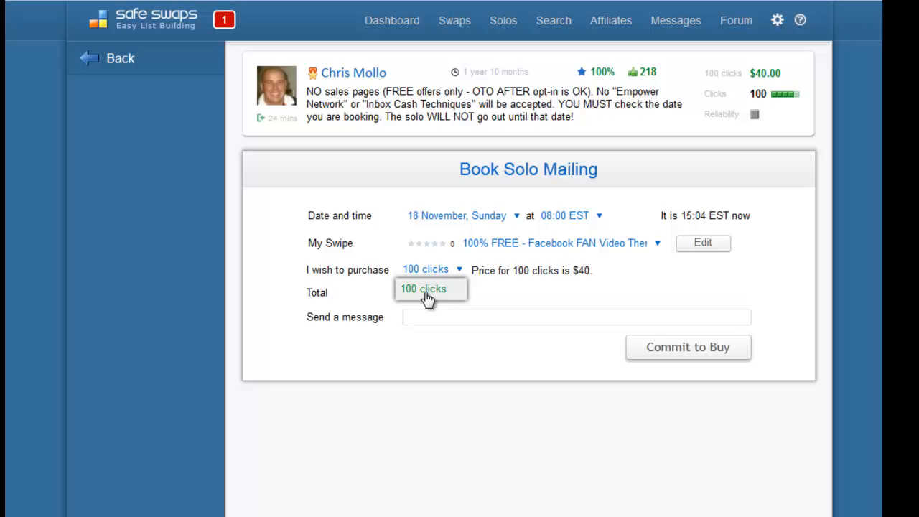
pyautogui.click(424, 288)
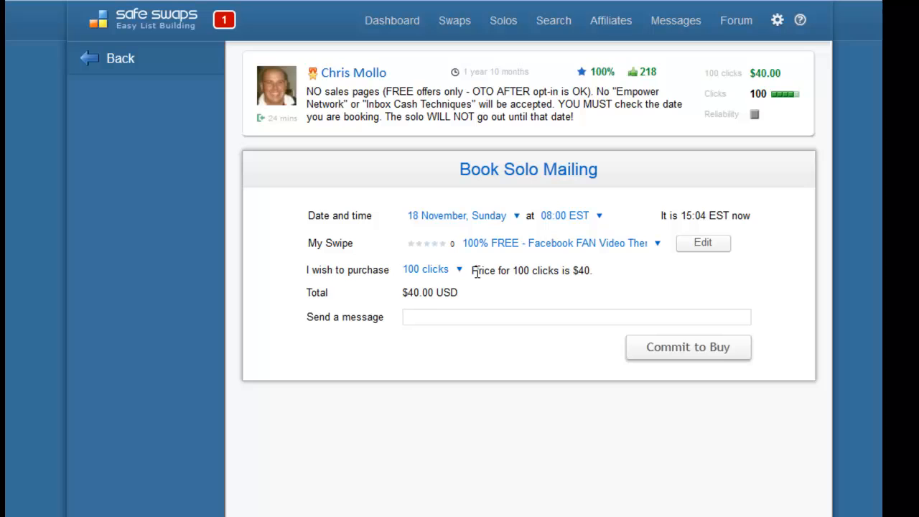
pyautogui.moveTo(445, 317)
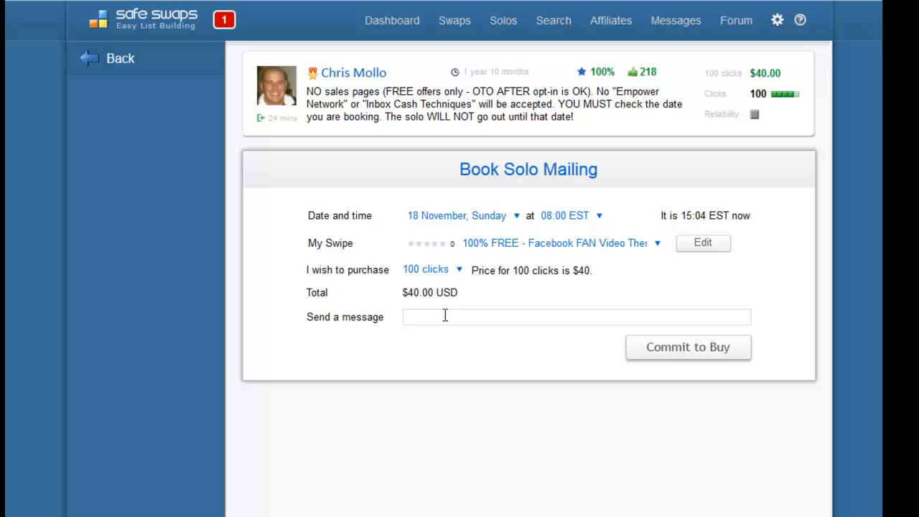
pyautogui.moveTo(421, 318)
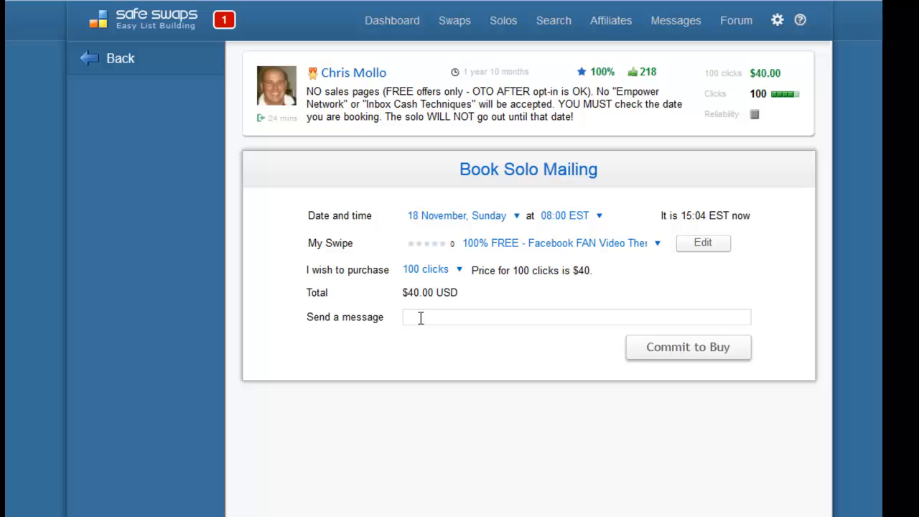
pyautogui.moveTo(554, 356)
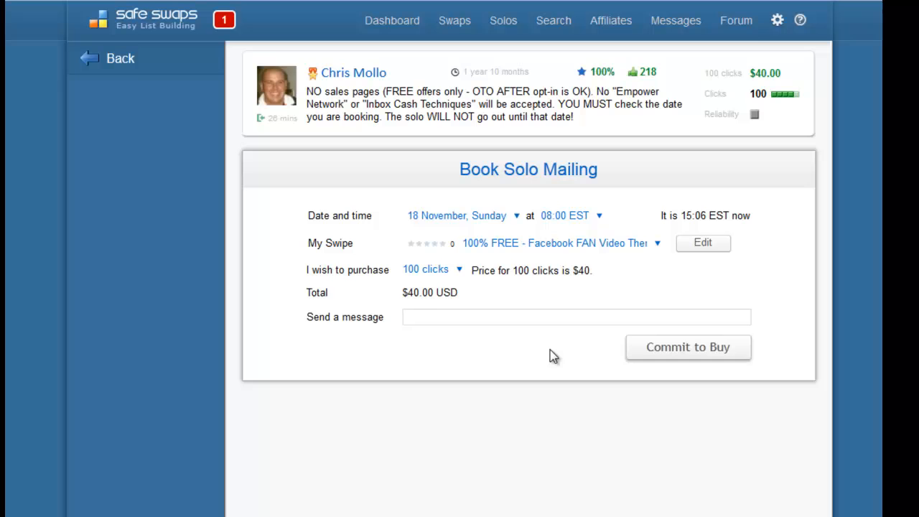
pyautogui.moveTo(532, 350)
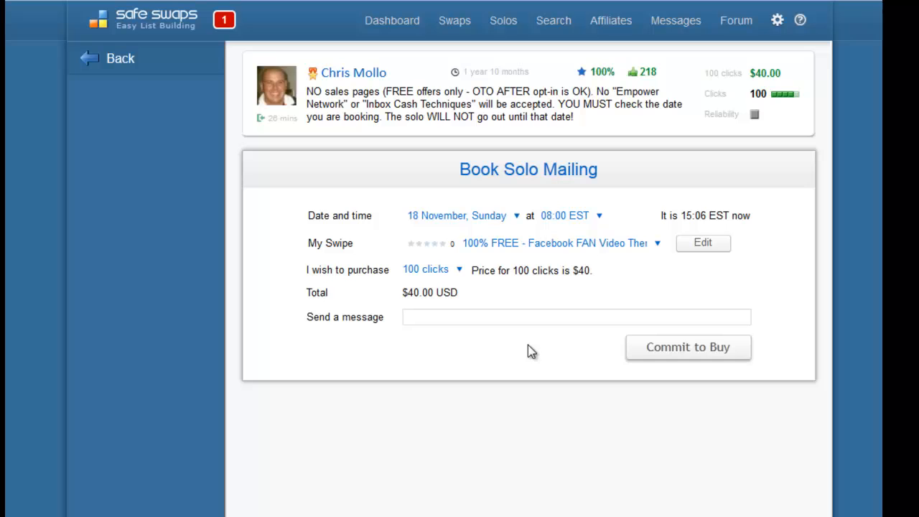
pyautogui.moveTo(481, 365)
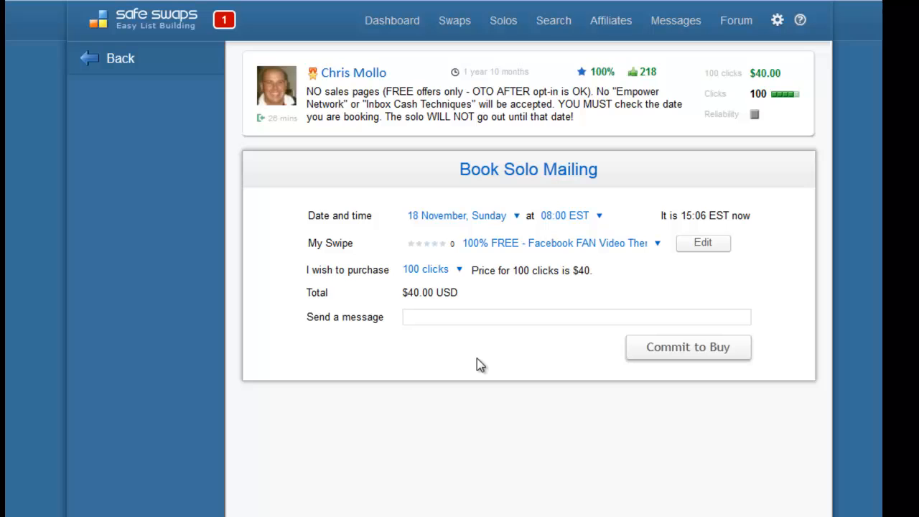
pyautogui.moveTo(514, 339)
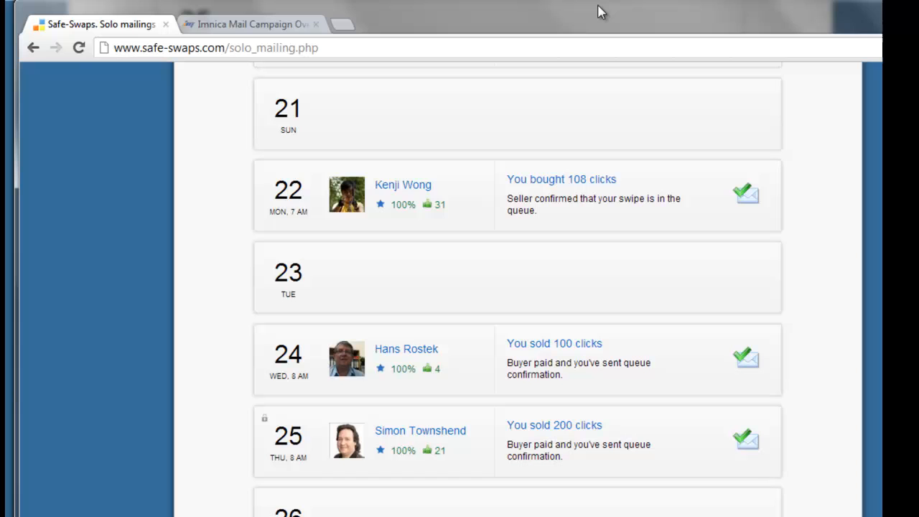
pyautogui.moveTo(587, 249)
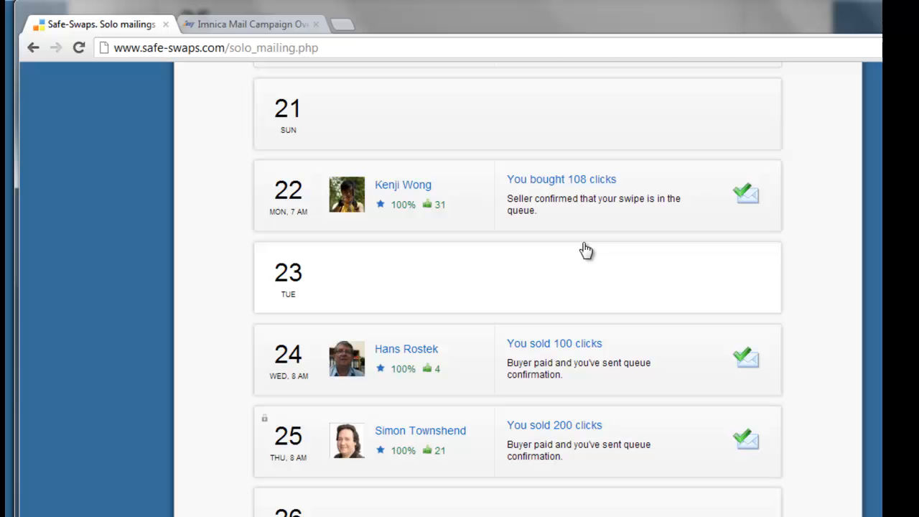
pyautogui.moveTo(569, 247)
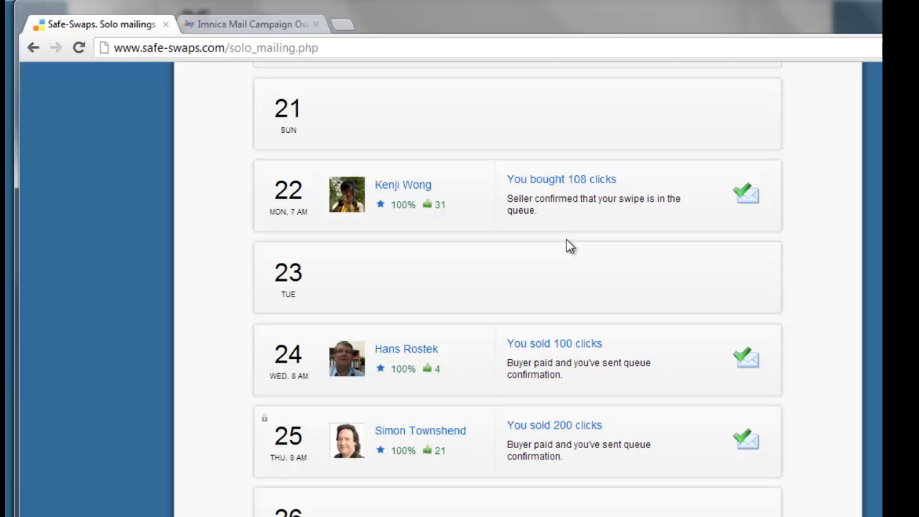
pyautogui.moveTo(649, 256)
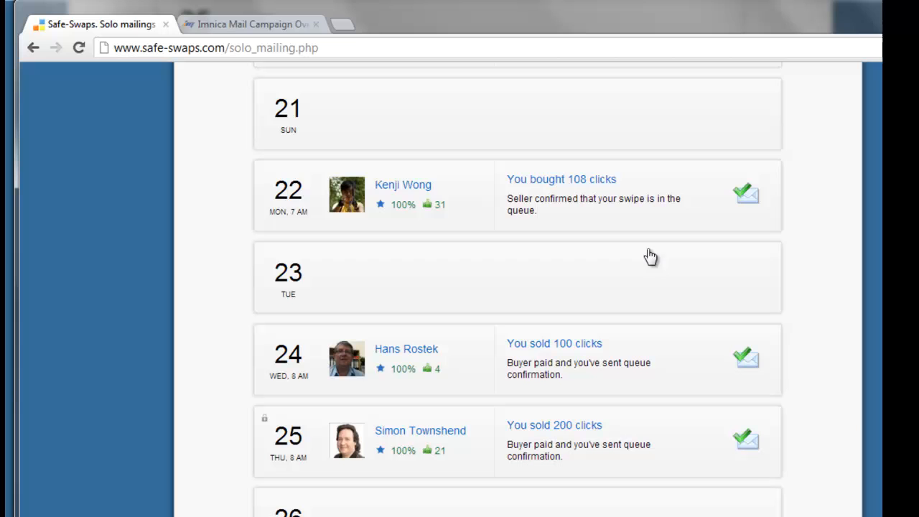
pyautogui.moveTo(288, 226)
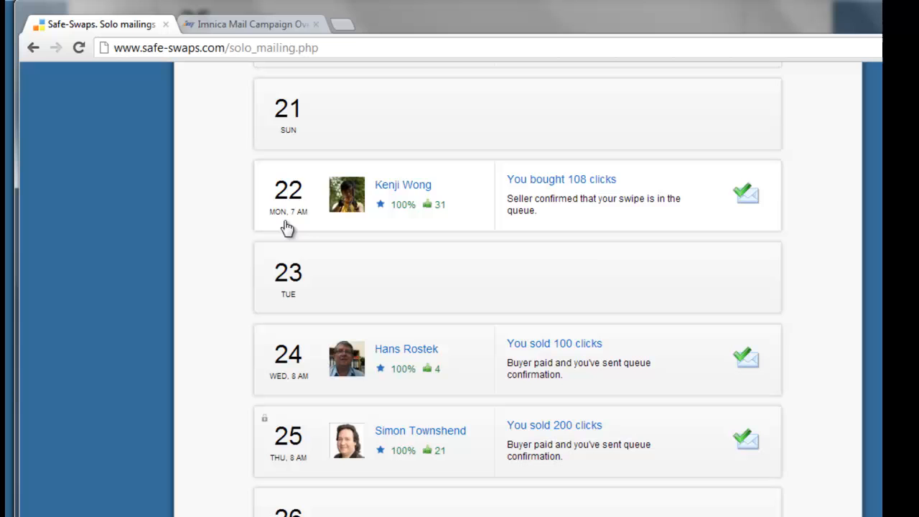